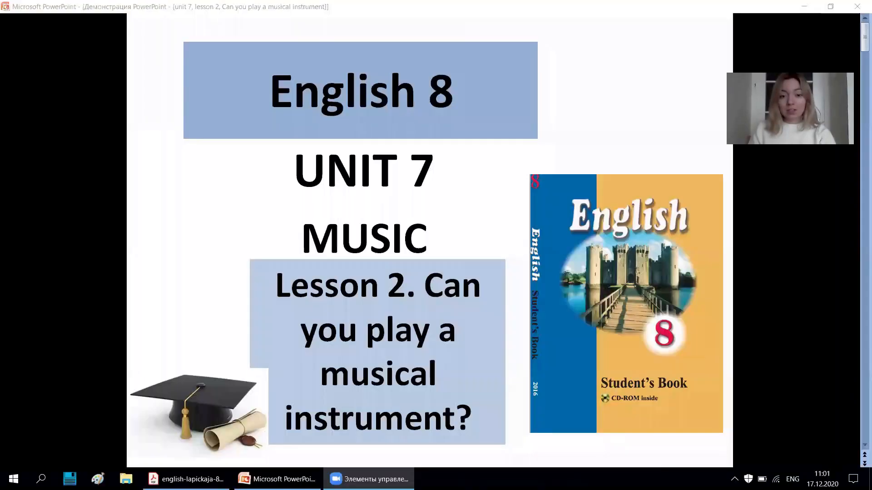
mouse_move(556, 357)
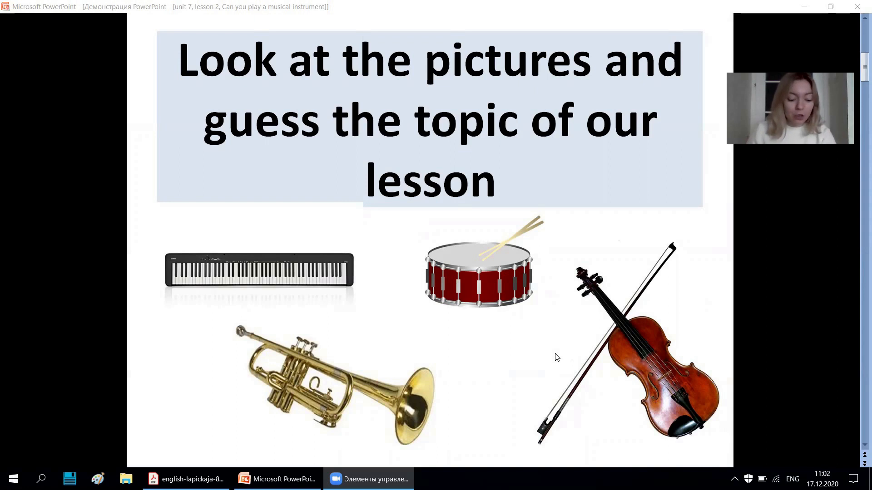
mouse_move(392, 354)
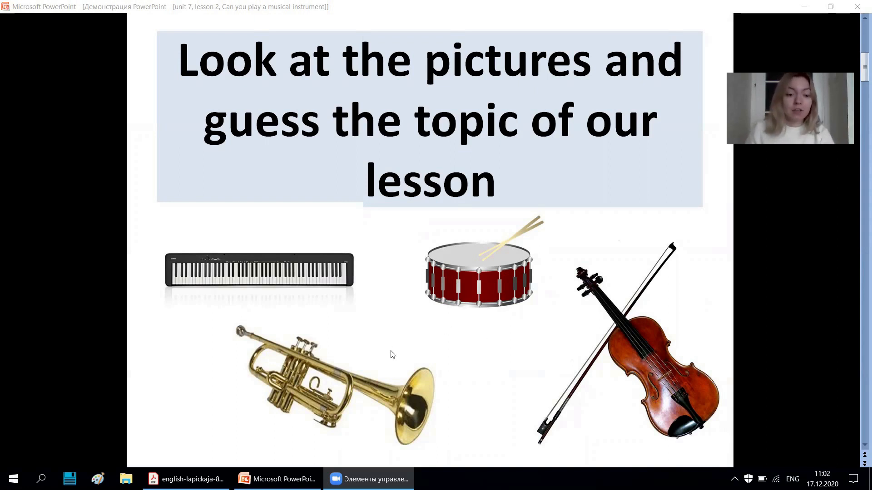
Scroll the textbook PDF from Exercise 1a to page 174's transcriptions, then return to the slideshow.
left_click(193, 480)
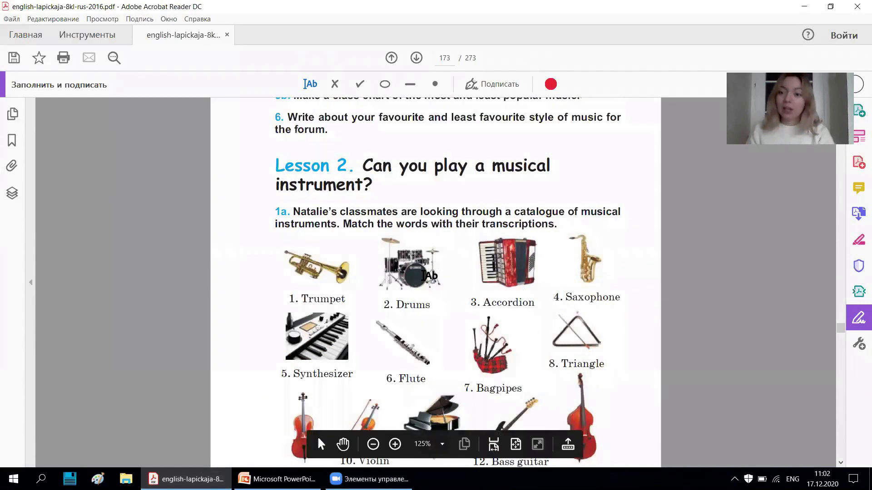
mouse_move(808, 382)
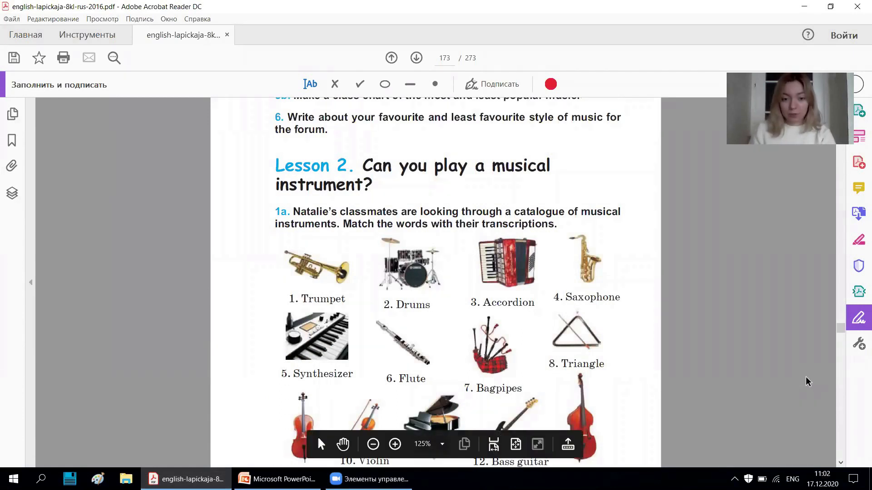
scroll("down", 3)
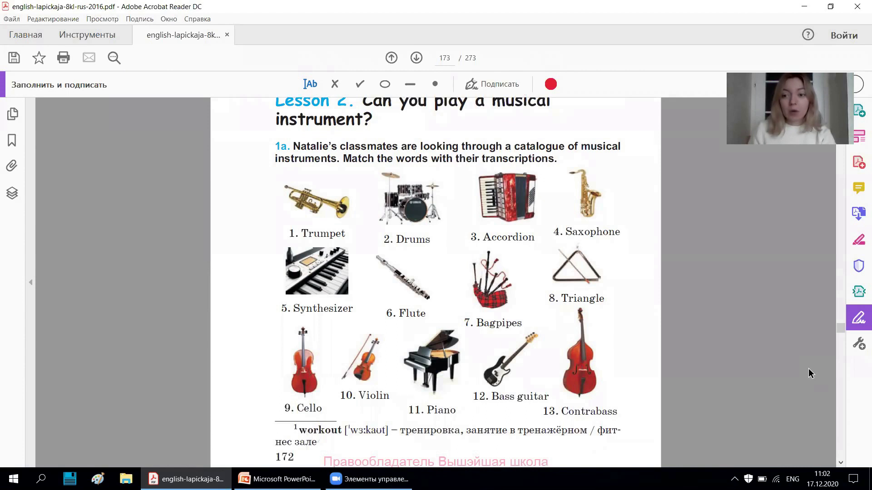
mouse_move(778, 383)
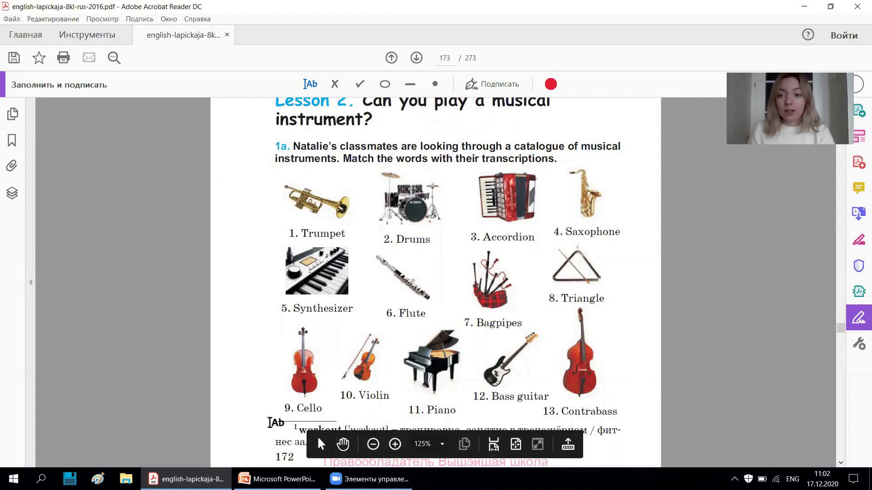
scroll("down", 3)
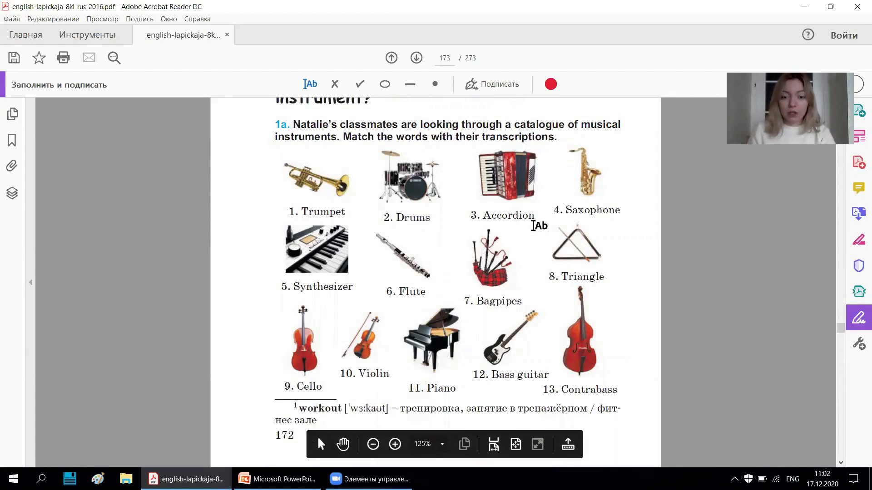
scroll("down", 3)
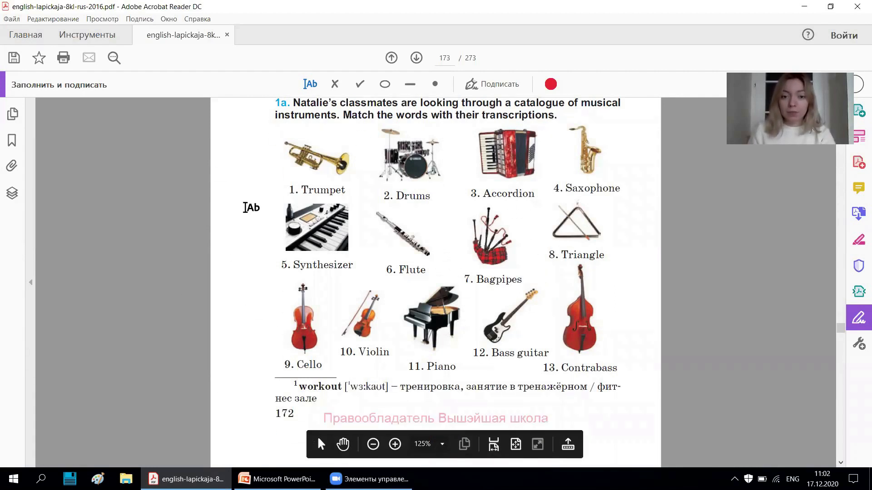
scroll("down", 3)
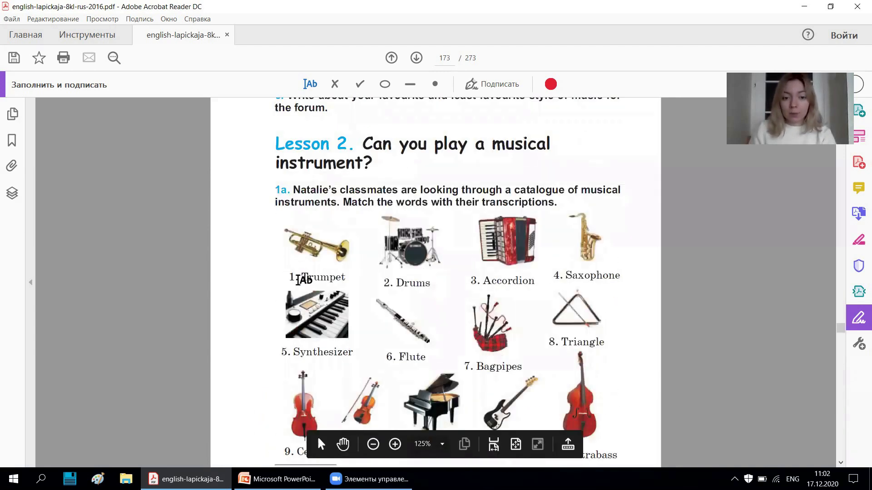
scroll("down", 3)
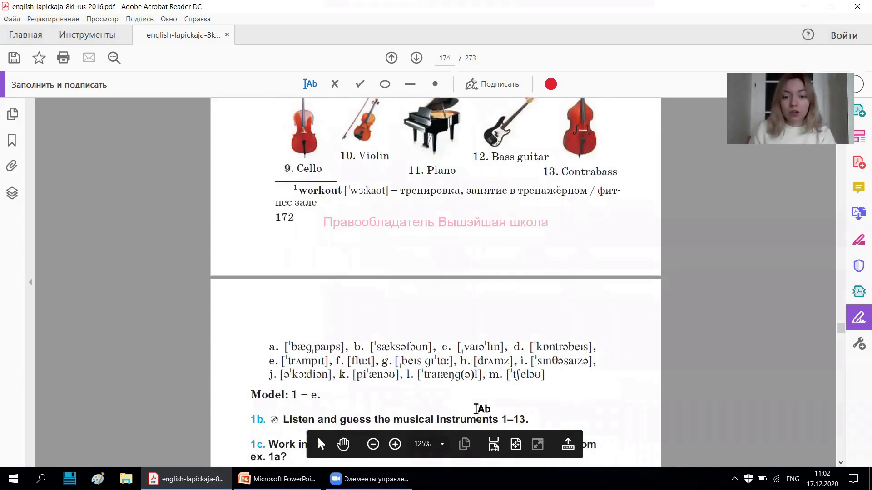
mouse_move(316, 385)
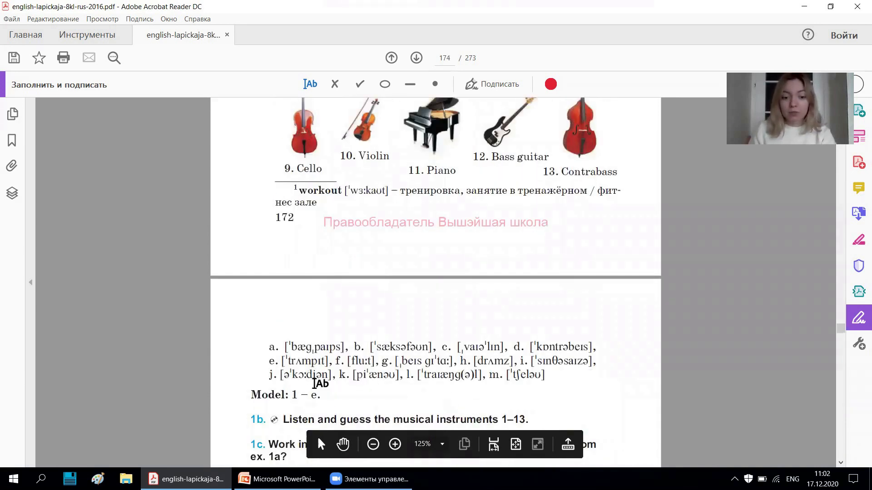
left_click(278, 479)
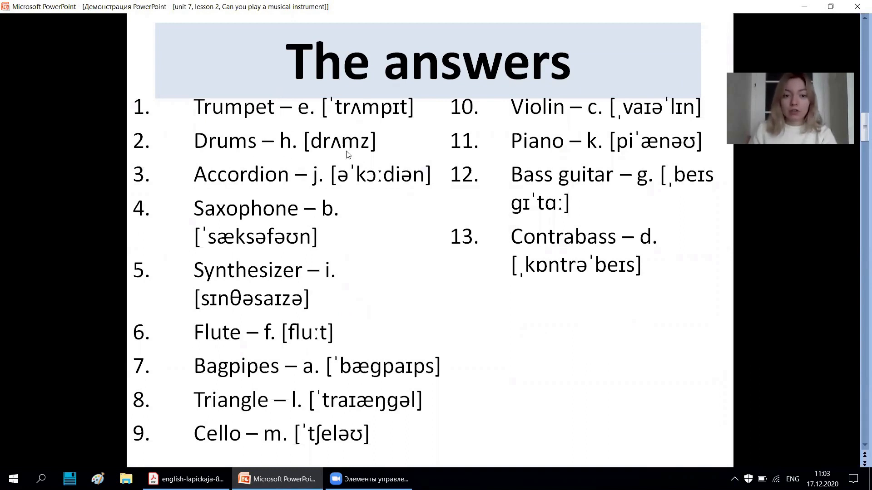
mouse_move(321, 179)
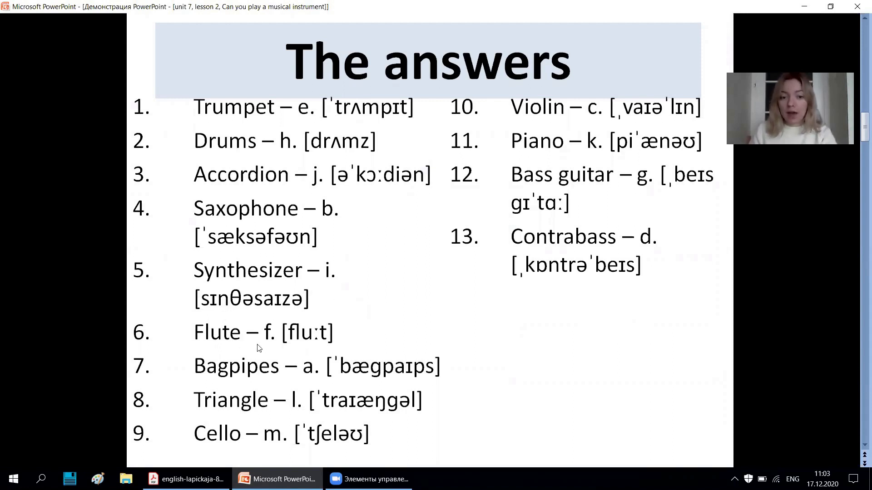
mouse_move(267, 356)
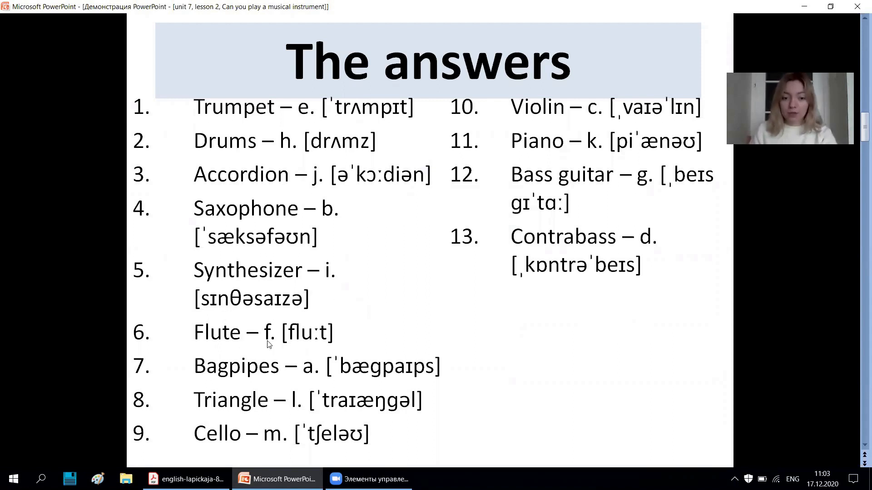
mouse_move(229, 416)
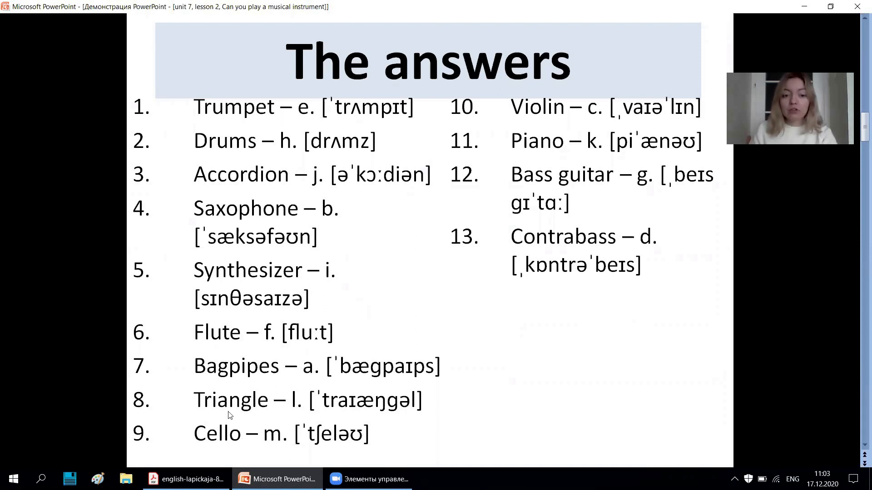
mouse_move(189, 432)
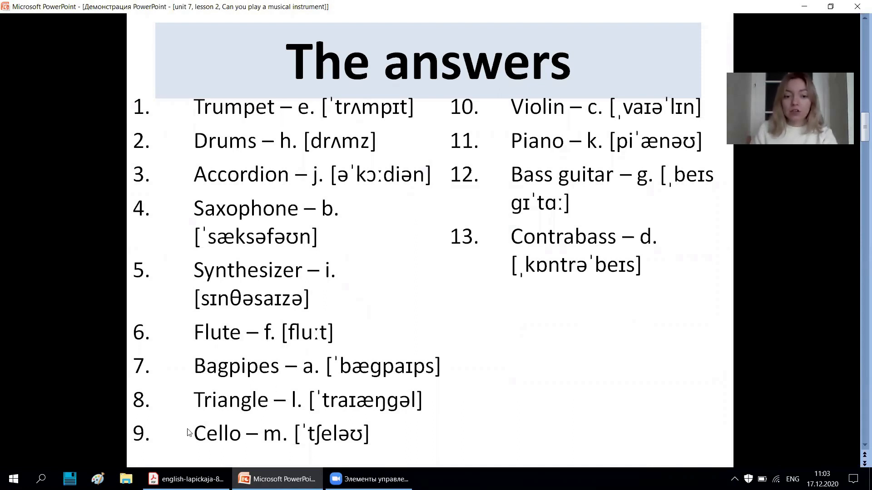
mouse_move(633, 185)
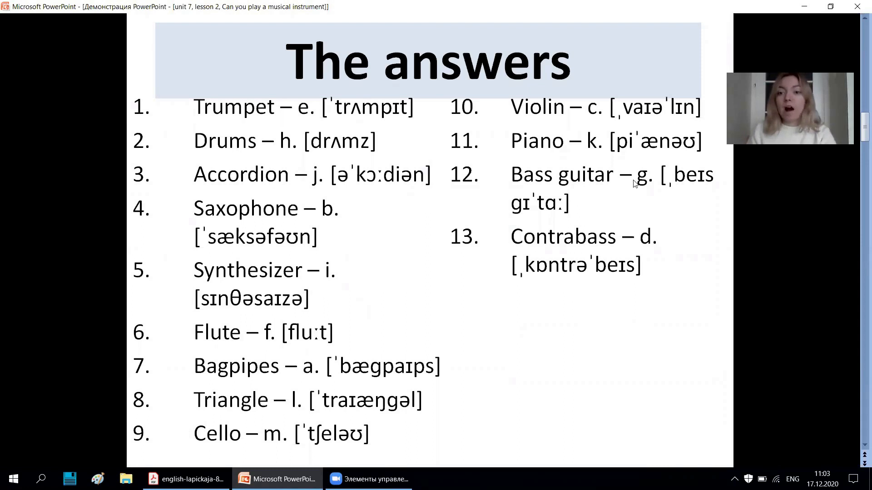
mouse_move(576, 145)
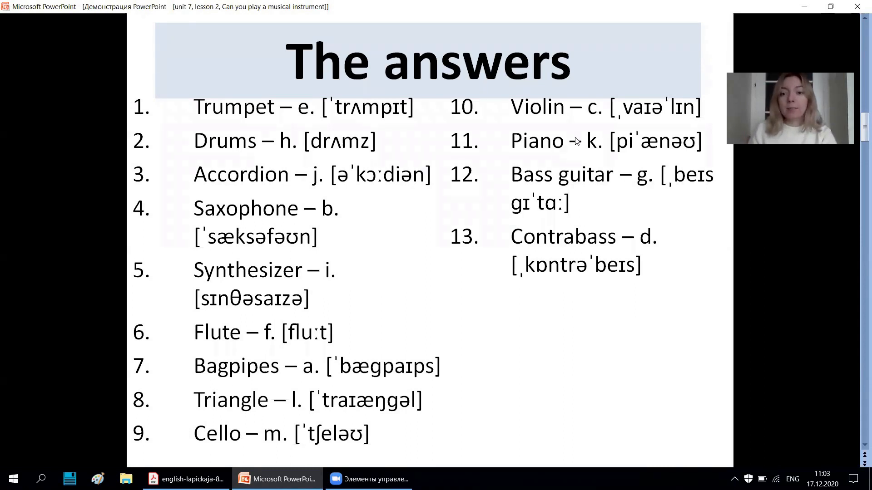
mouse_move(578, 184)
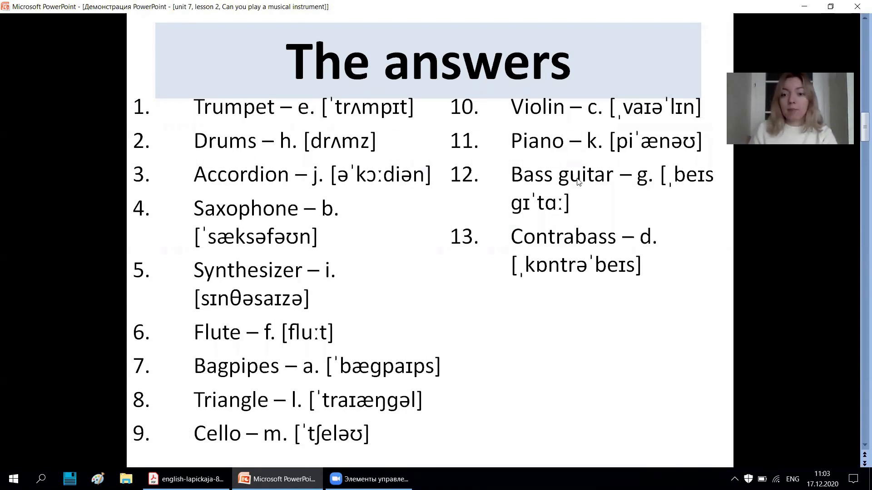
mouse_move(521, 214)
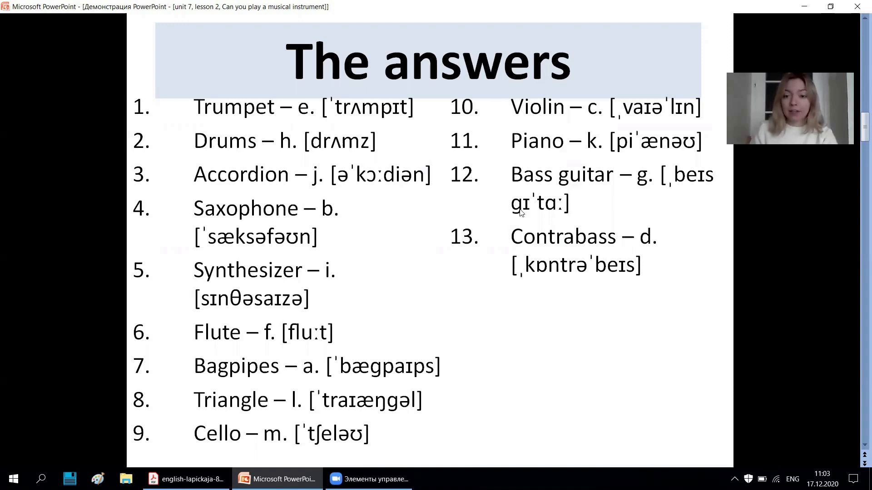
mouse_move(644, 213)
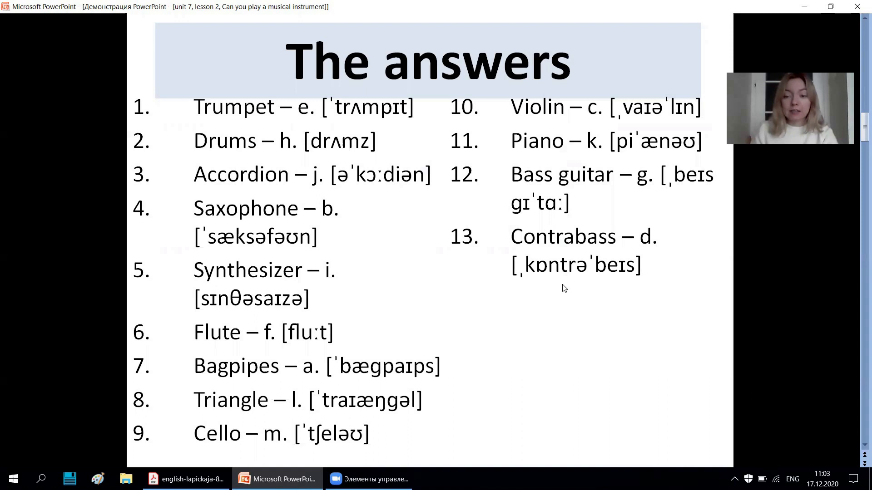
mouse_move(640, 243)
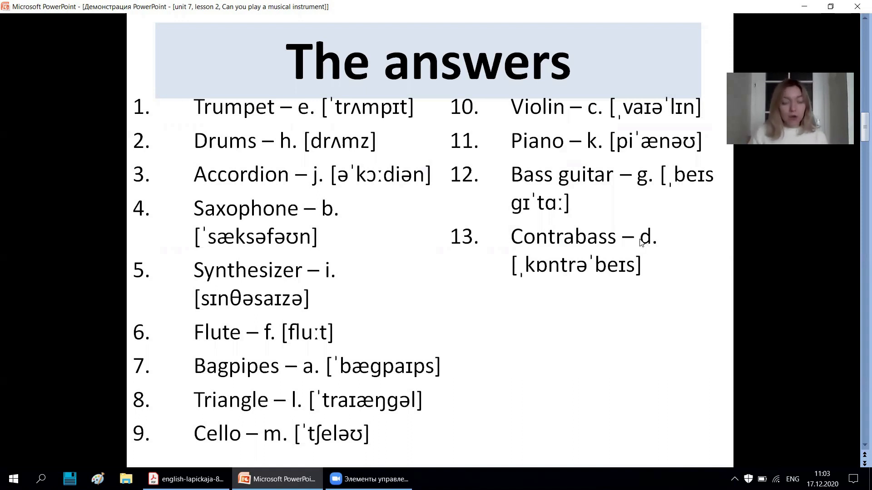
mouse_move(358, 128)
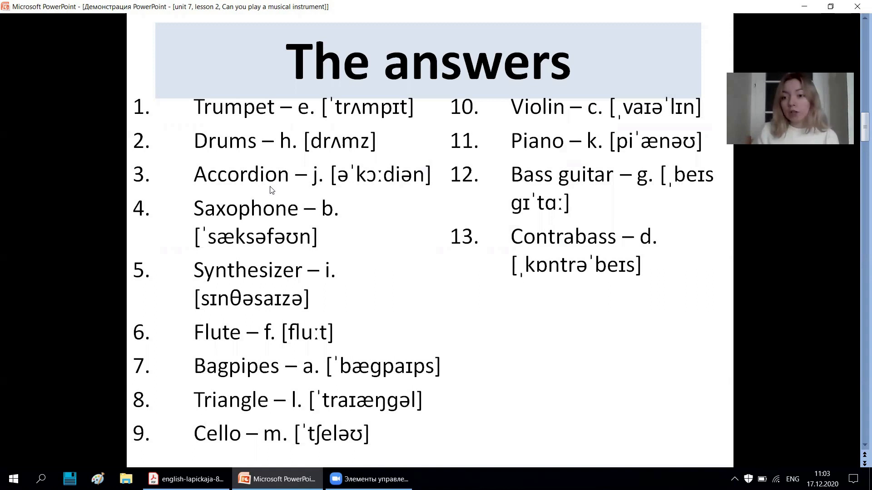
mouse_move(269, 205)
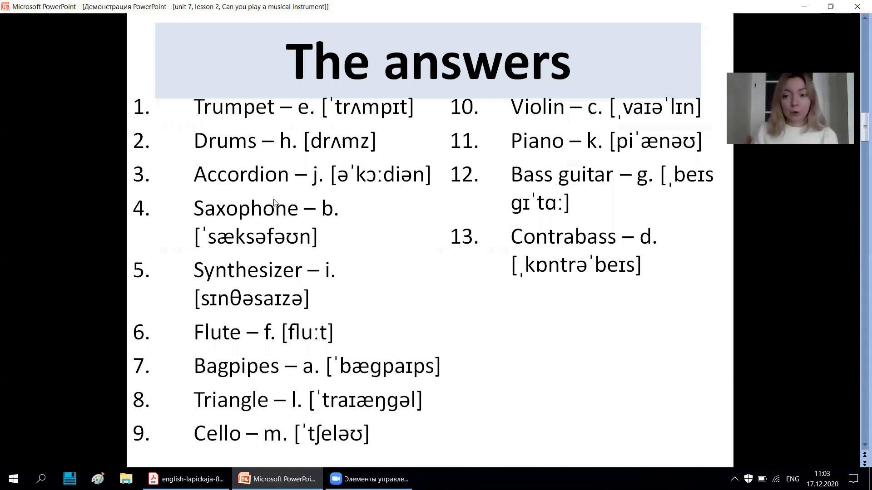
mouse_move(217, 321)
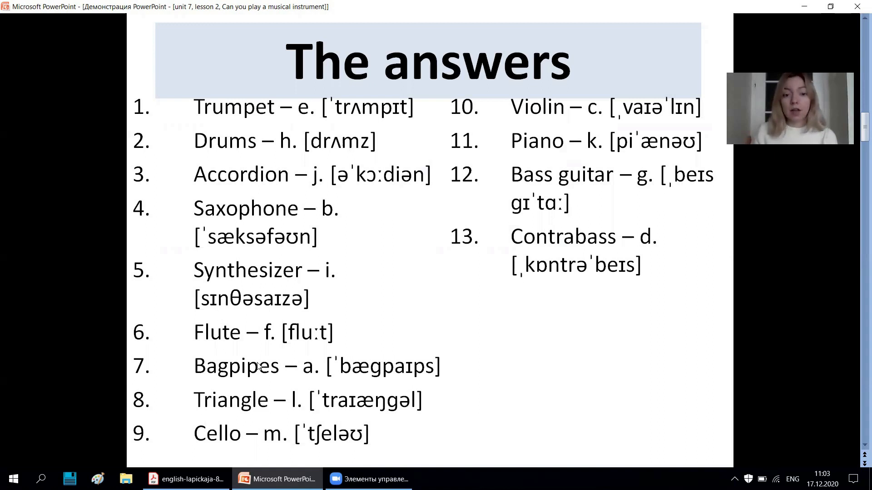
mouse_move(269, 345)
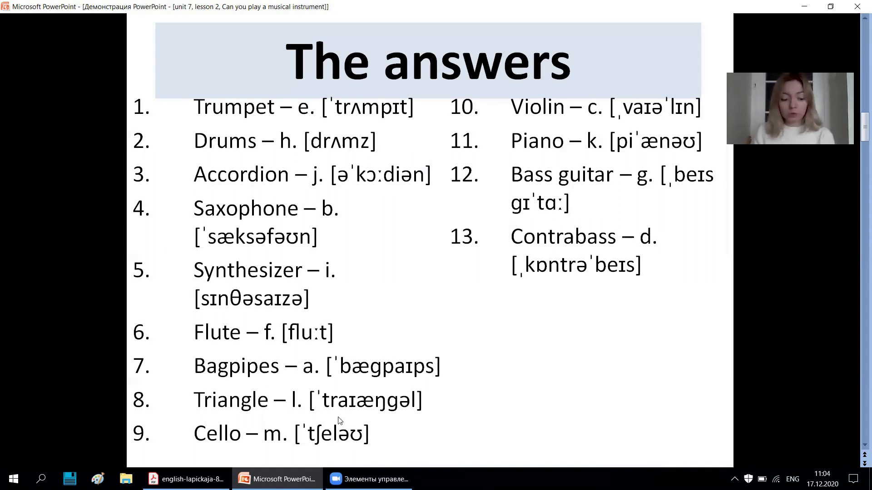
mouse_move(329, 425)
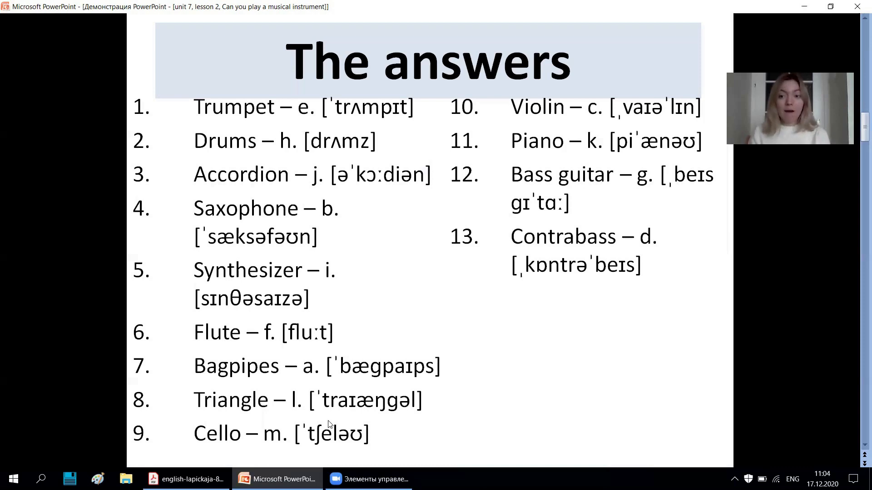
mouse_move(303, 421)
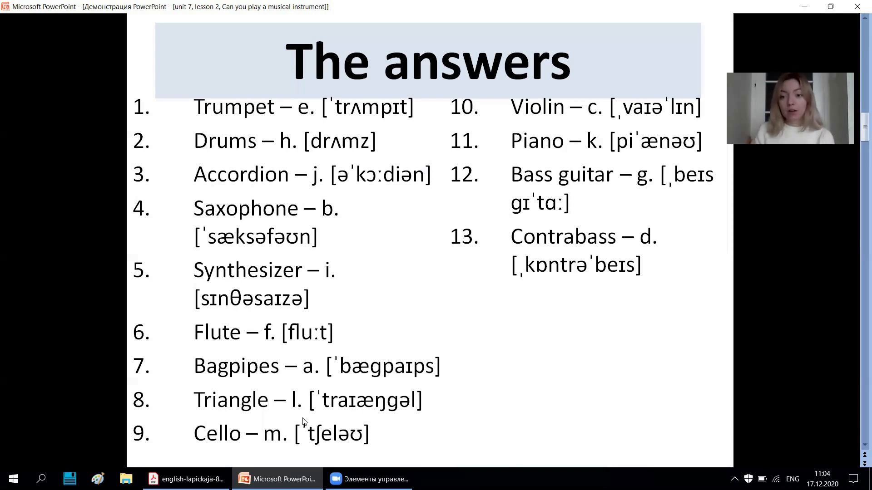
mouse_move(308, 416)
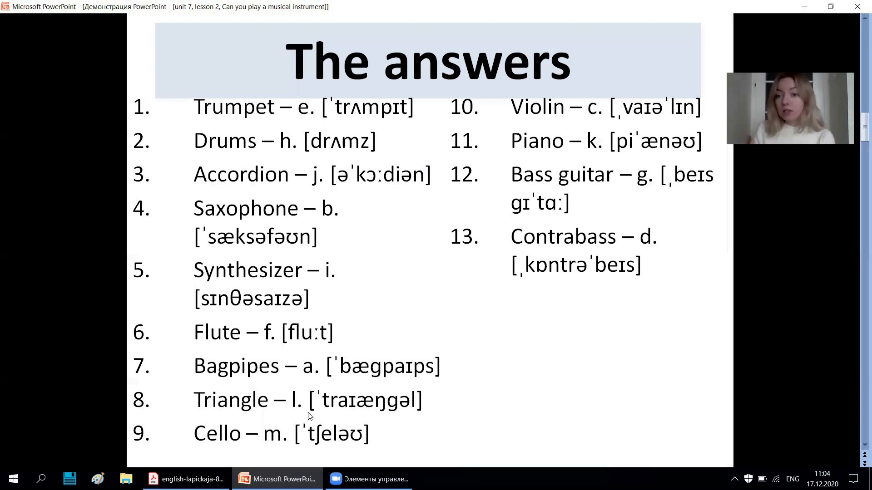
mouse_move(334, 403)
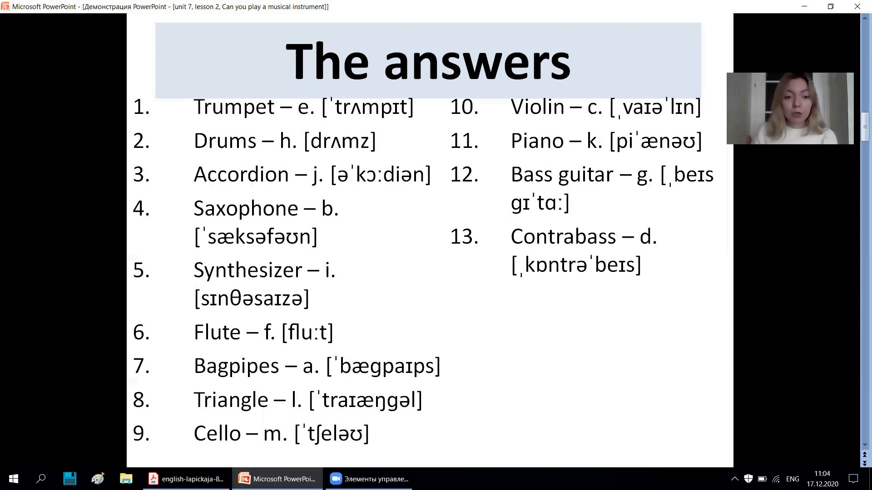
Bring up the textbook PDF and scroll down to Ex. 2a on page 173.
left_click(186, 478)
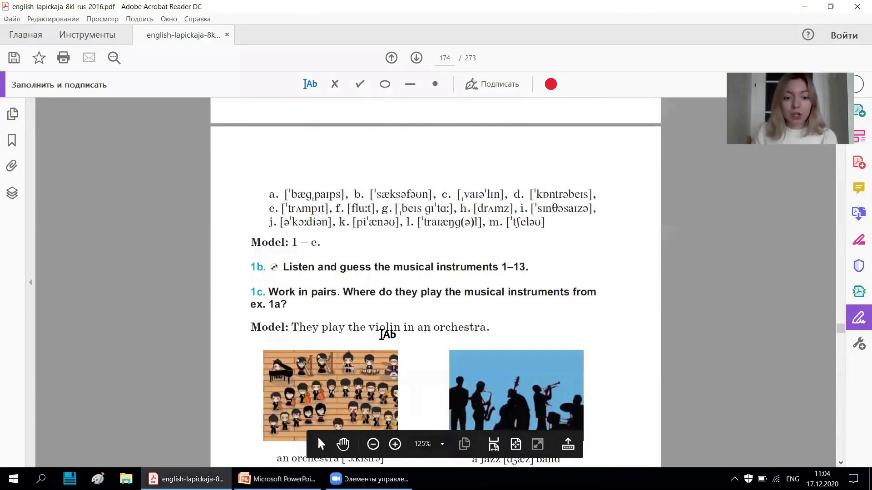
scroll("down", 3)
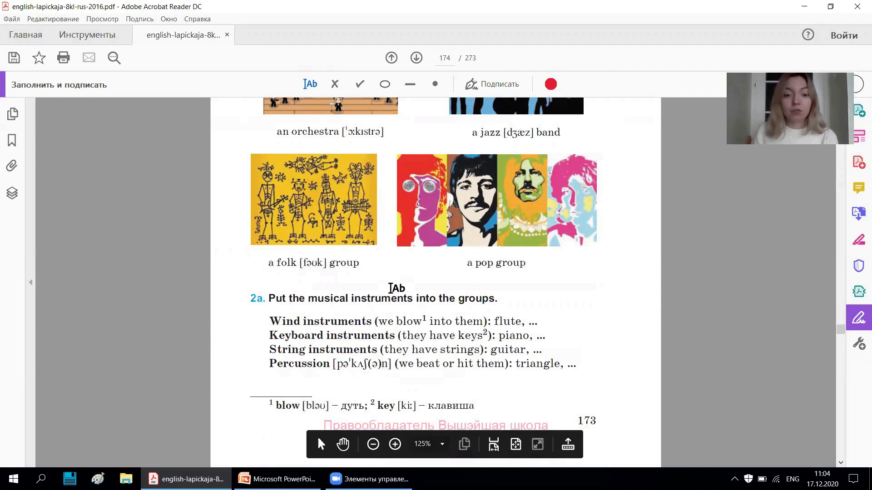
scroll("down", 3)
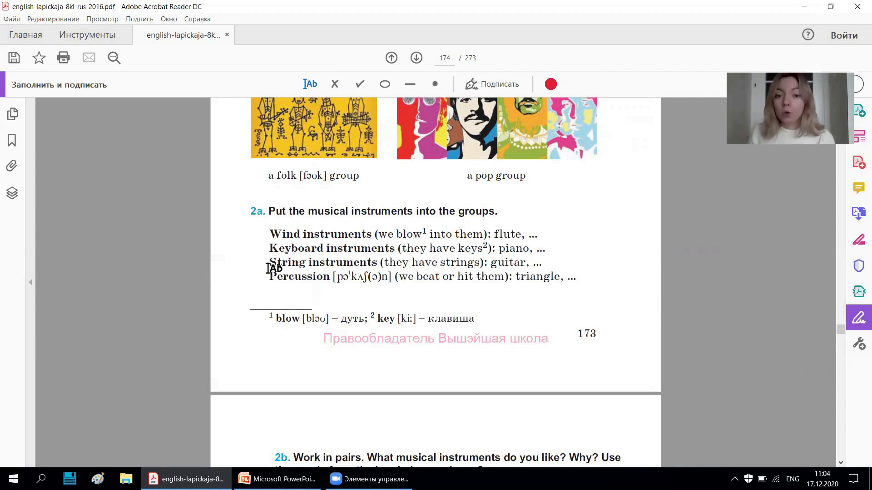
mouse_move(353, 245)
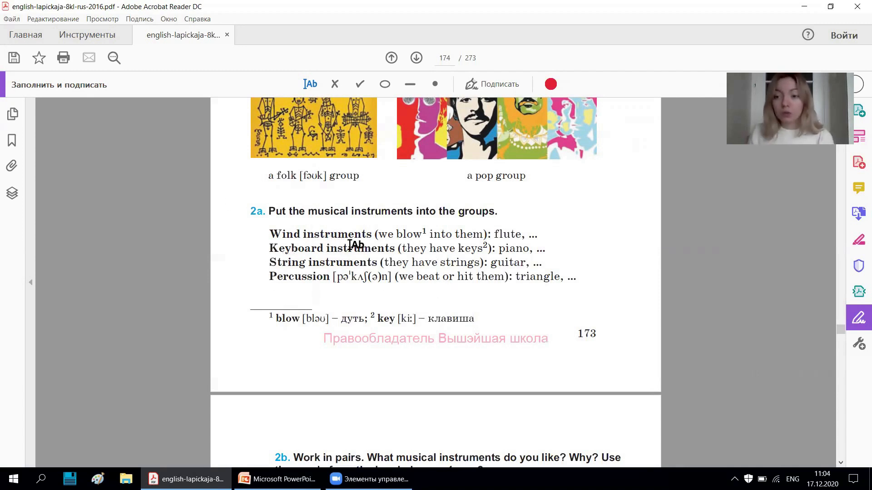
mouse_move(407, 289)
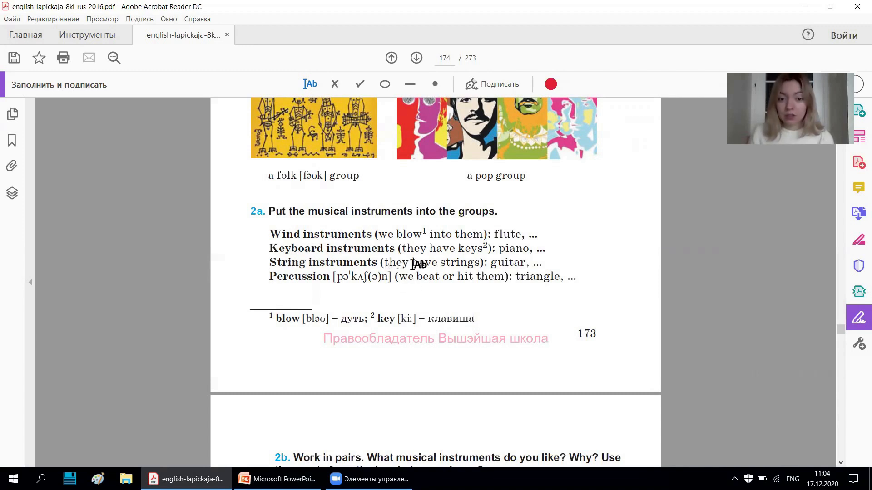
mouse_move(359, 282)
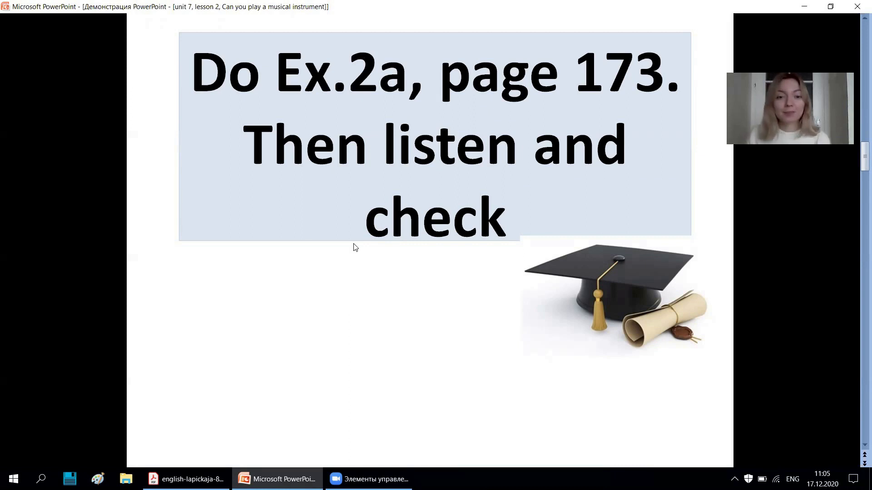
Advance to the Ex. 2a answers slide listing wind, keyboard, string and percussion instruments.
key("Right")
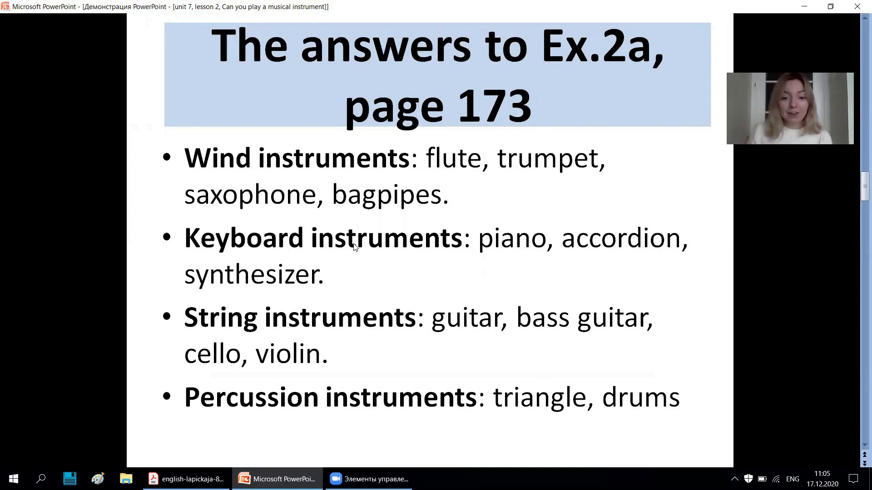
Bring the PDF forward and scroll to page 175 showing Ex. 2b, 3a and the article note.
left_click(187, 479)
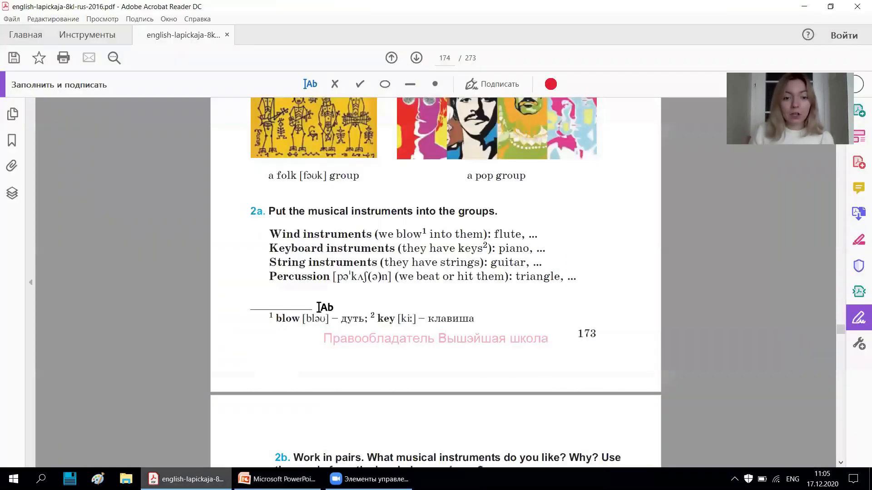
scroll("down", 3)
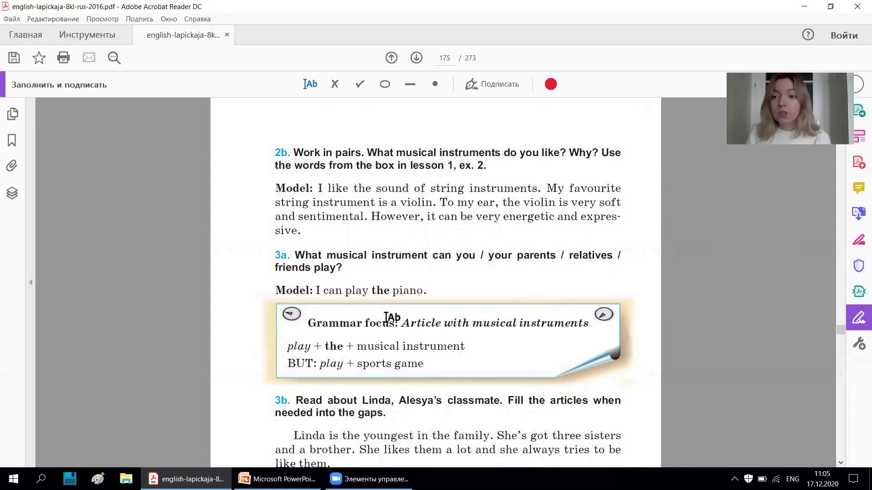
mouse_move(634, 197)
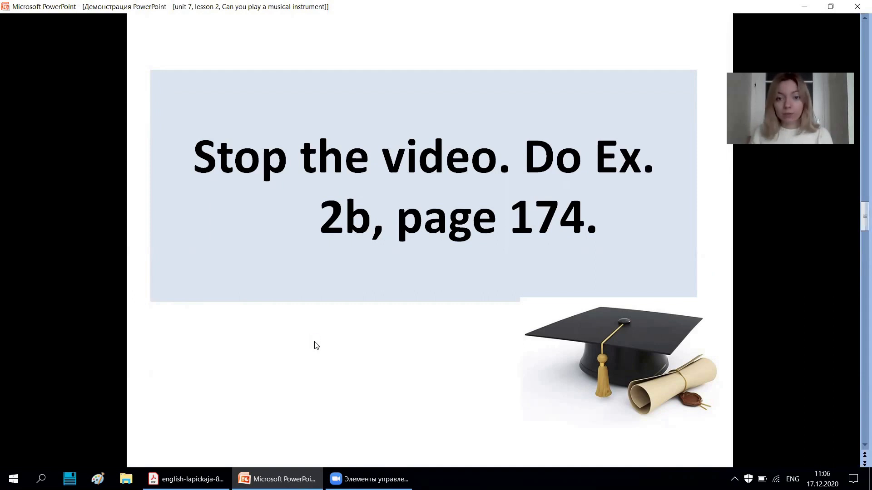
Advance to the 'Look at the following sentences' slide comparing 'play the guitar' with 'play football'.
key("right")
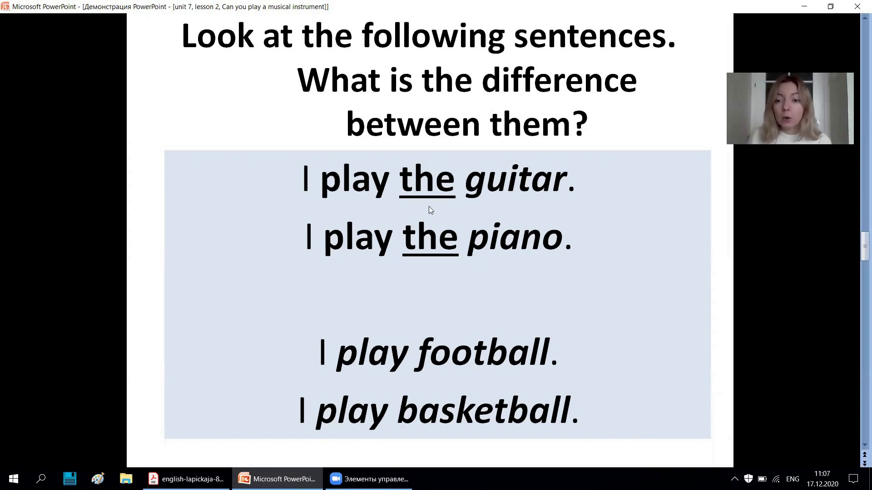
mouse_move(435, 191)
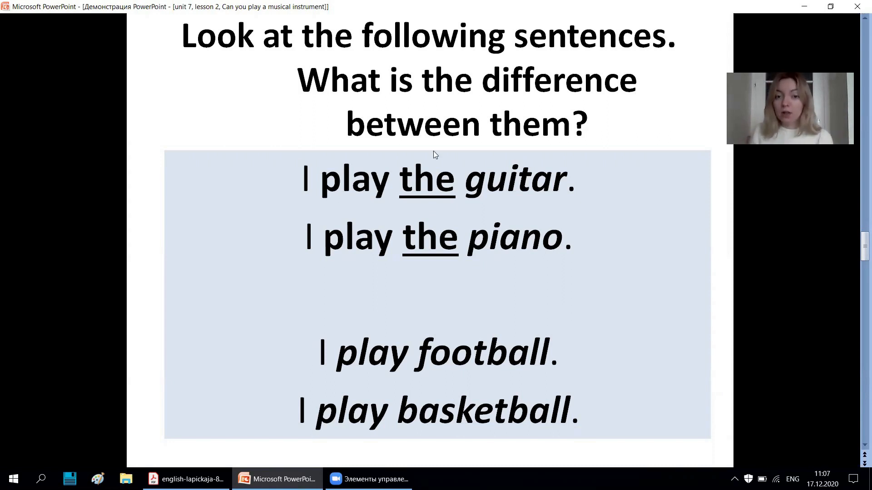
mouse_move(392, 176)
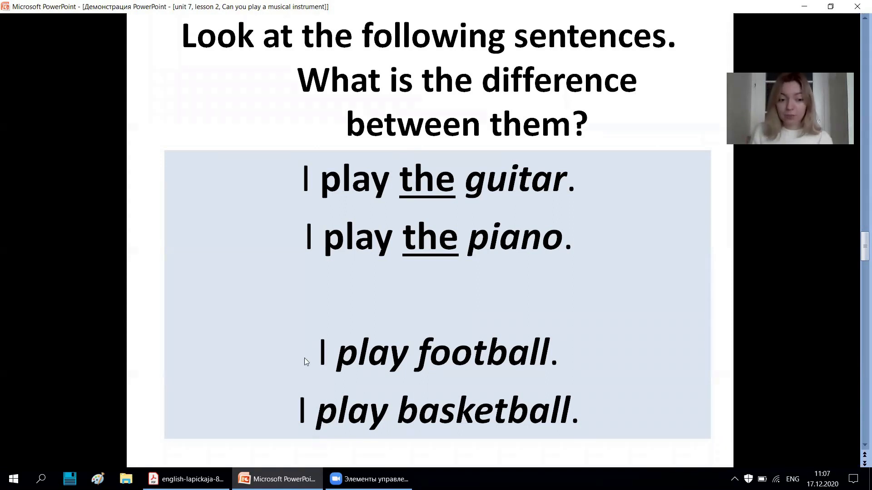
mouse_move(204, 456)
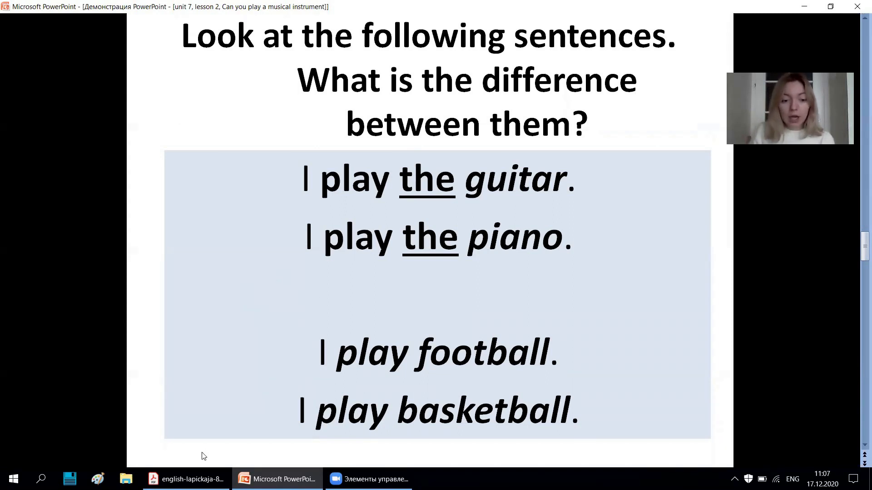
Scroll the textbook past the article grammar note, then show the 'Stop the video. Do Ex.3a' slide.
left_click(186, 478)
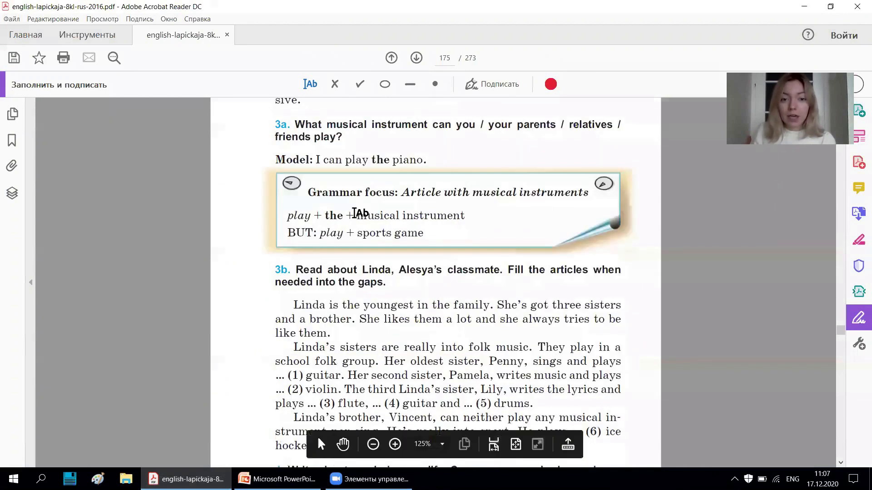
scroll("down", 3)
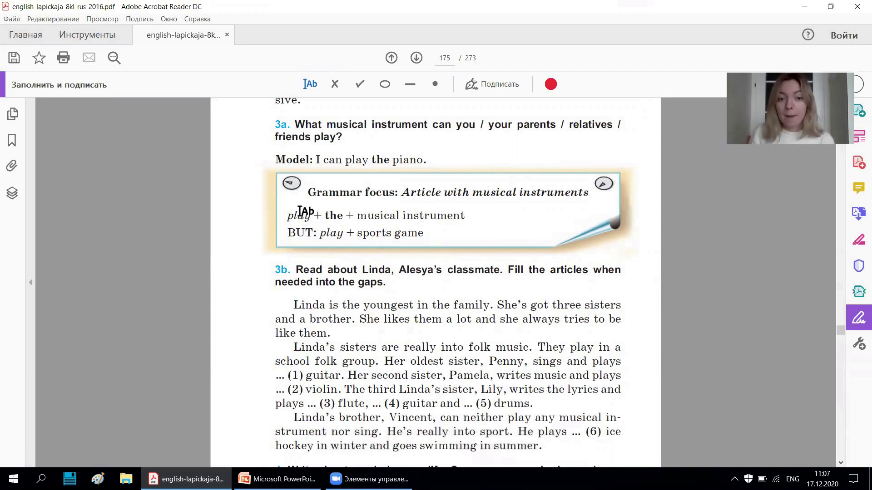
mouse_move(531, 234)
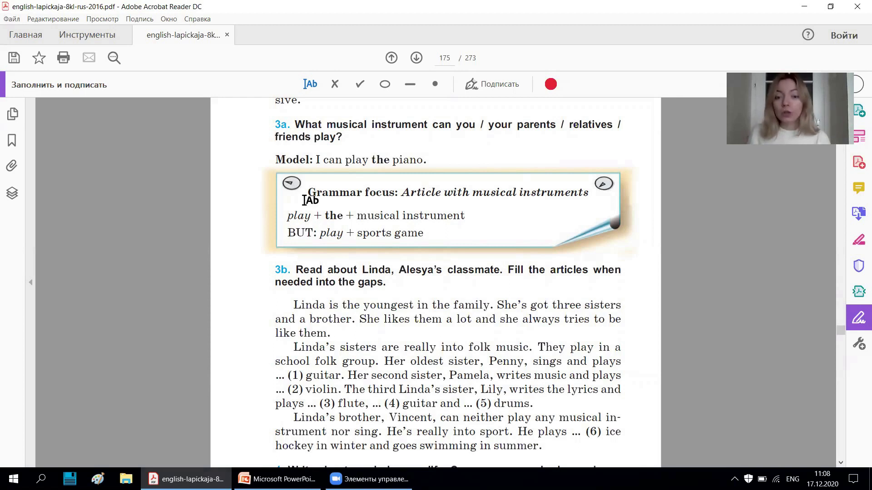
left_click(278, 479)
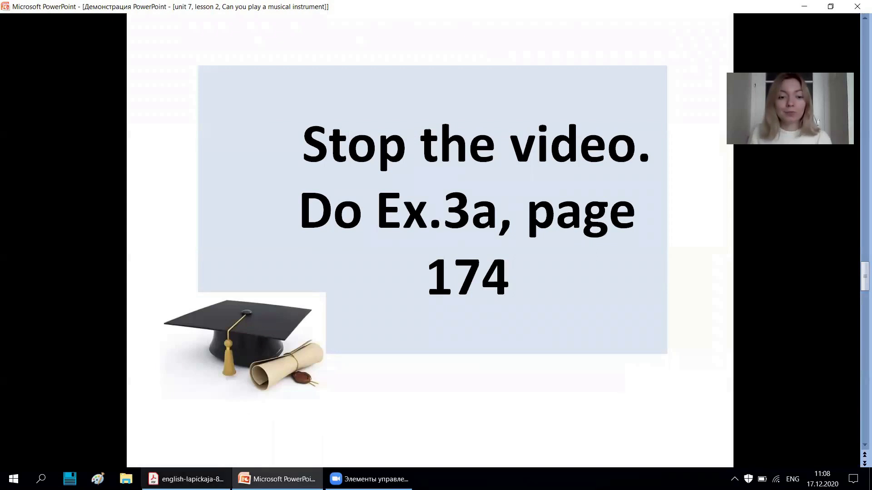
Bring the textbook PDF back to the front at exercises 3b and 4.
left_click(192, 479)
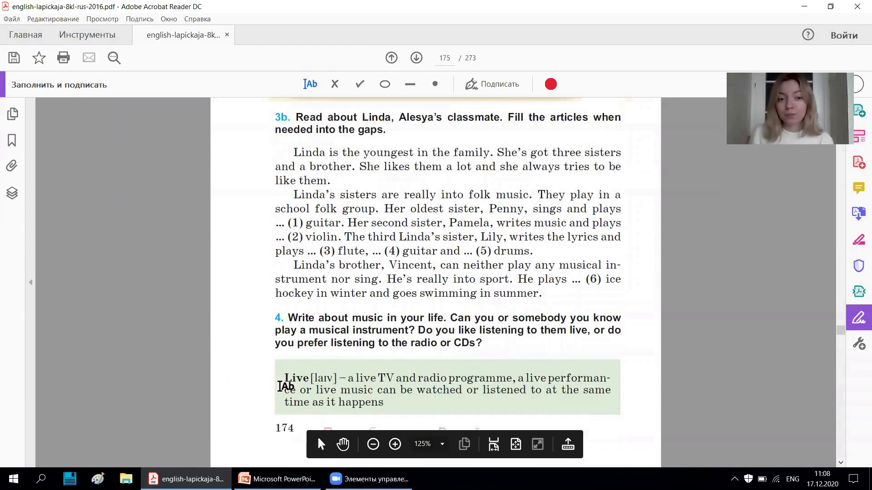
mouse_move(578, 138)
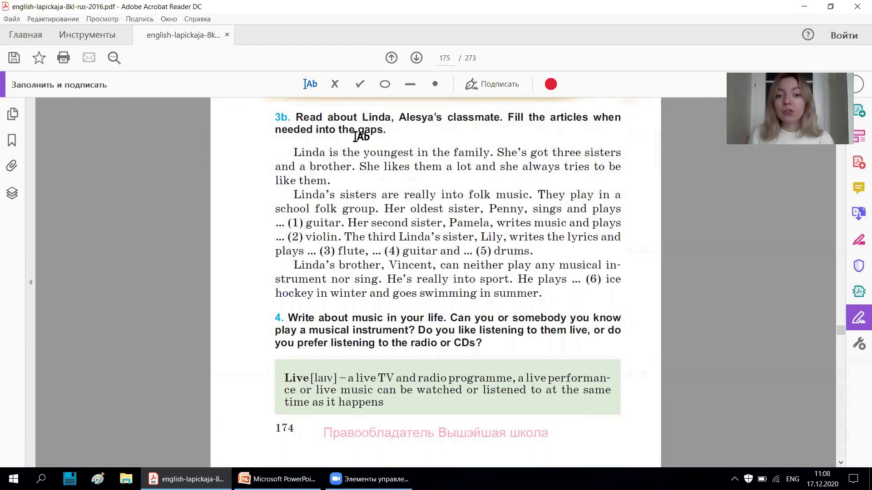
mouse_move(305, 215)
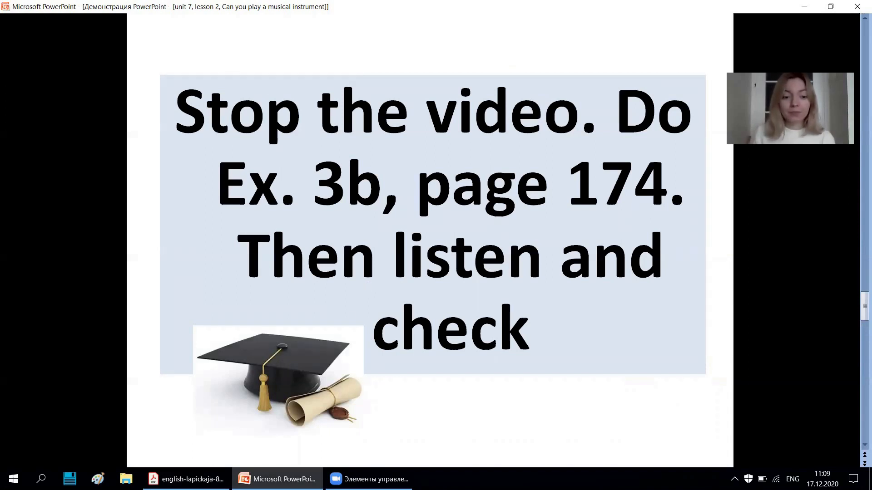
Return to Acrobat Reader showing Linda's Exercise 3b gap-fill text.
left_click(187, 479)
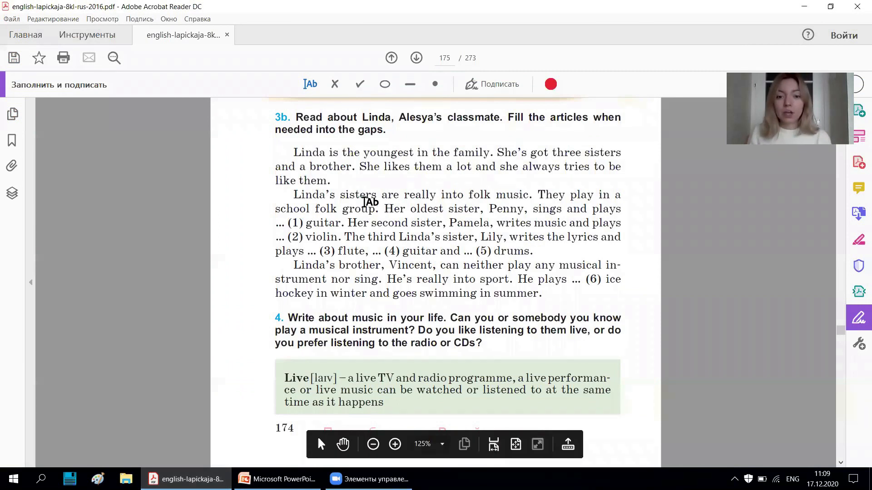
mouse_move(402, 175)
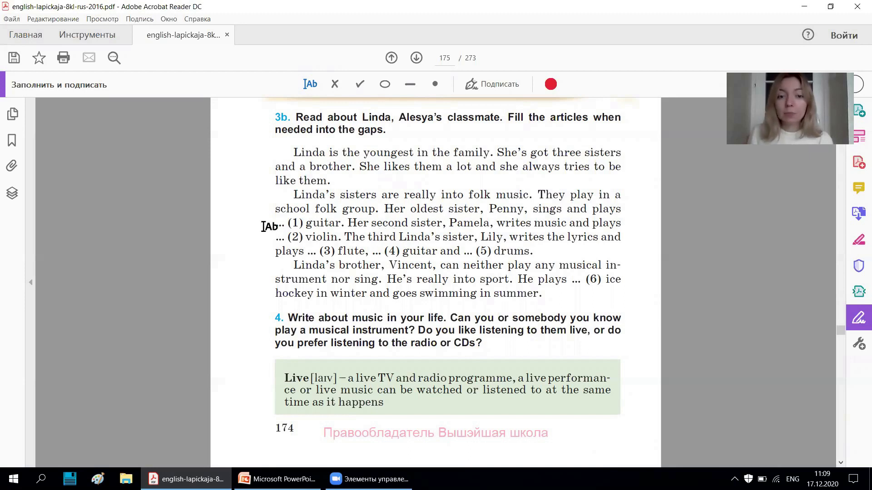
Type 'the' into gaps 1 to 5 of Linda's Exercise 3b text, leaving gap 6 blank.
left_click(267, 225)
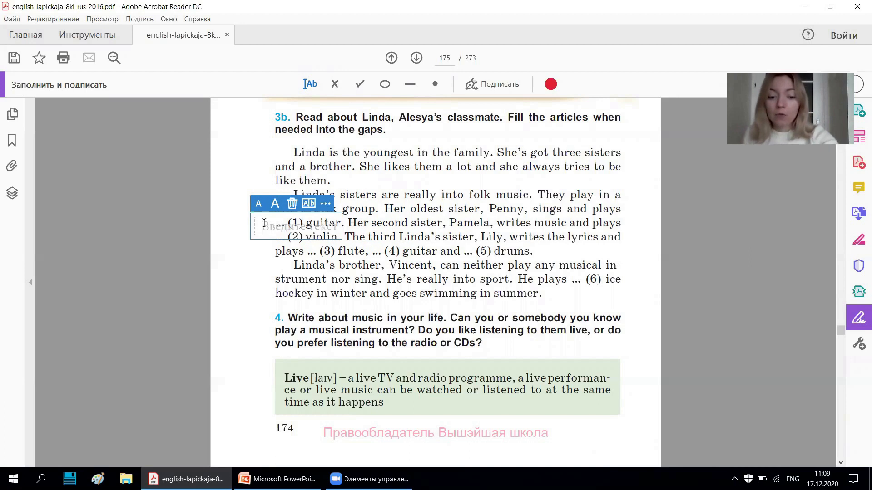
type("the")
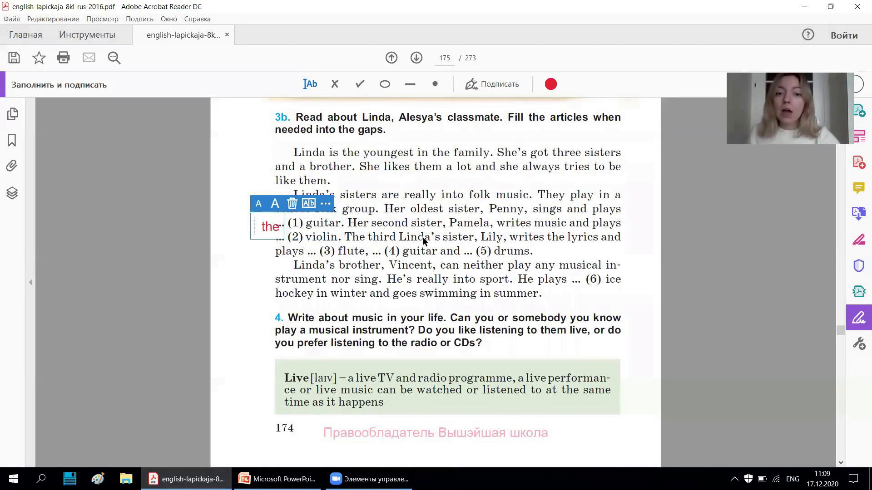
mouse_move(429, 235)
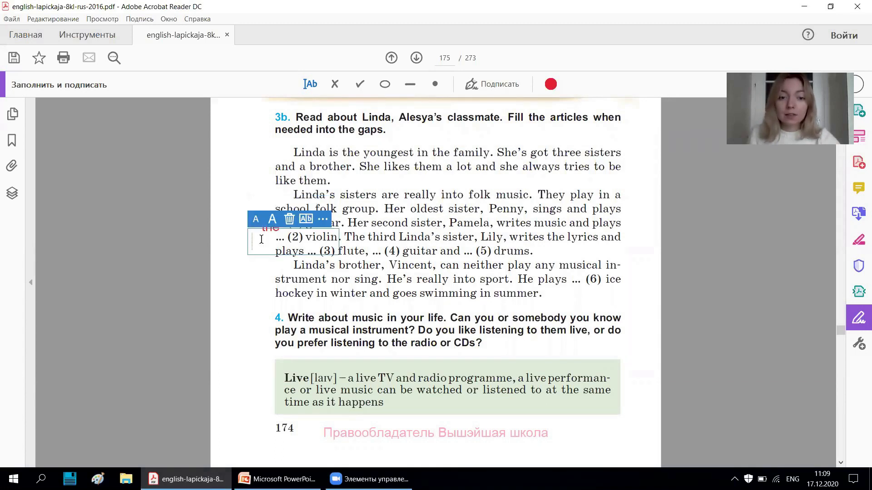
type("the")
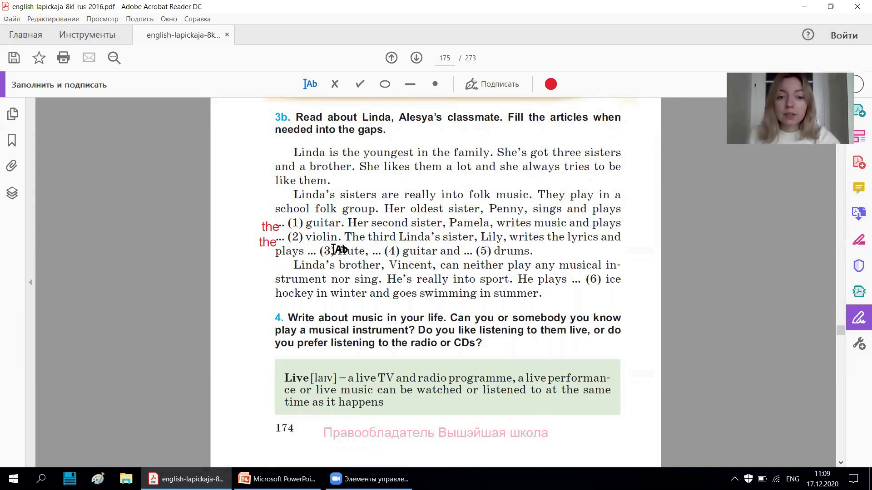
left_click(311, 251)
type("the")
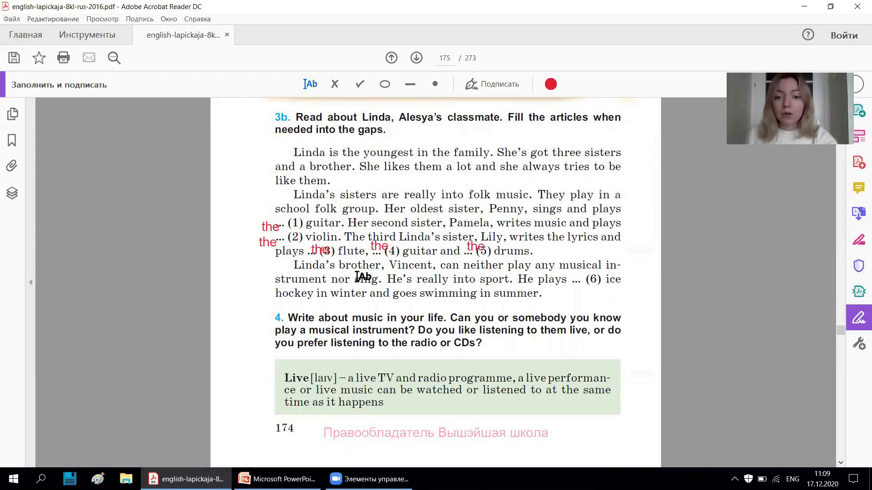
mouse_move(360, 312)
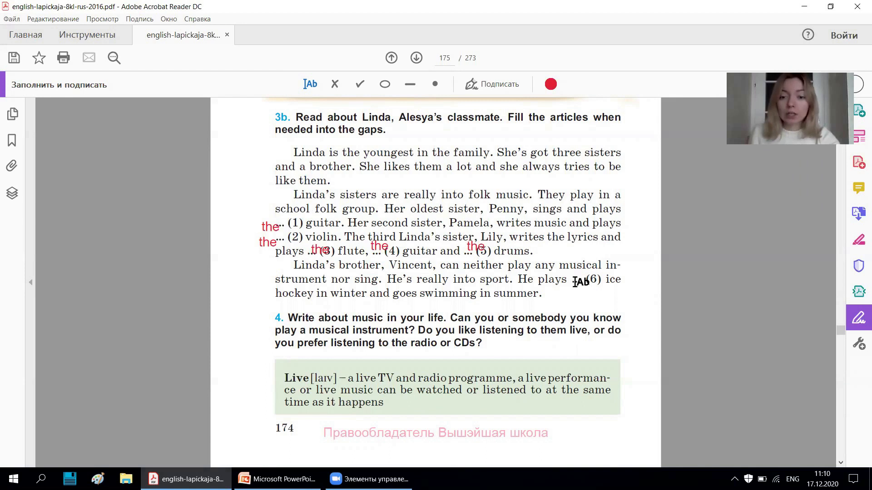
left_click(580, 281)
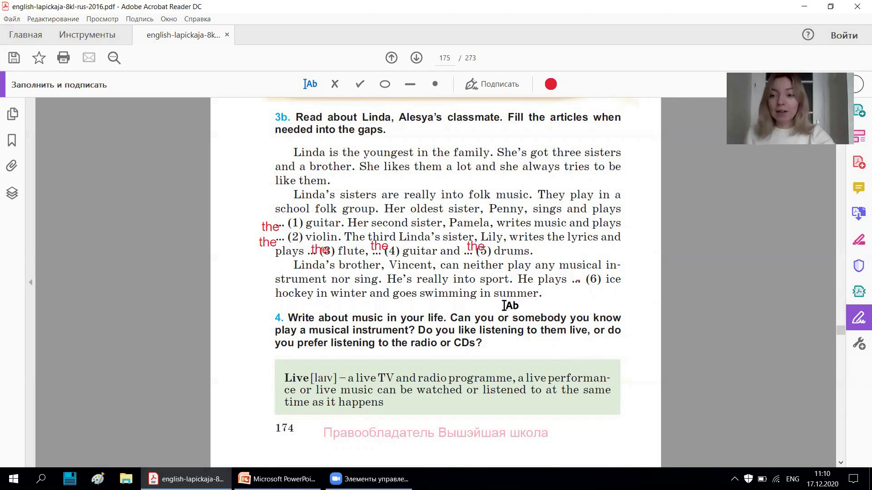
Show the Ex. 3b answers slide ('The' for 1–5, none for 6), then return to the PDF.
left_click(277, 479)
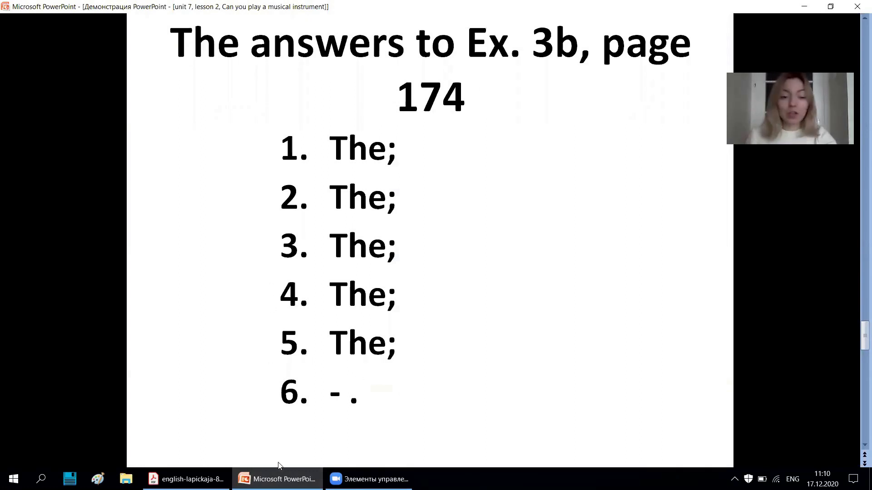
left_click(186, 479)
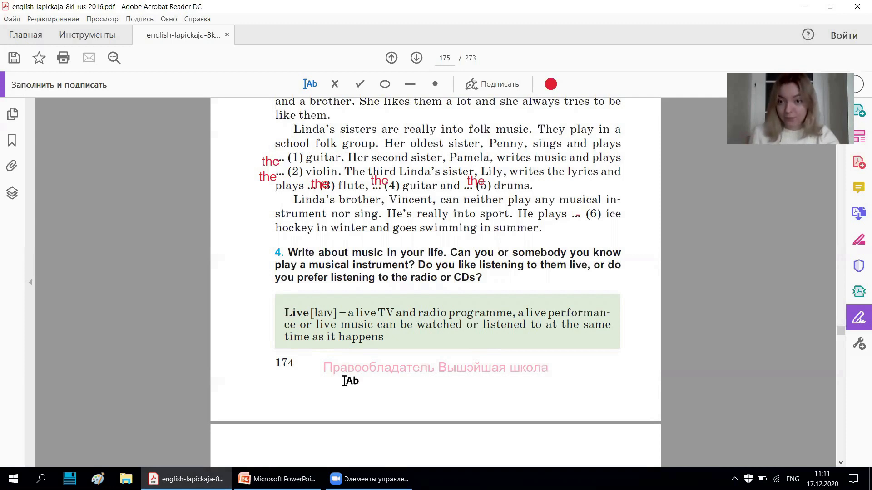
Scroll Acrobat Reader past page 174 to reach Exercise 4 and its Help box.
scroll("down", 3)
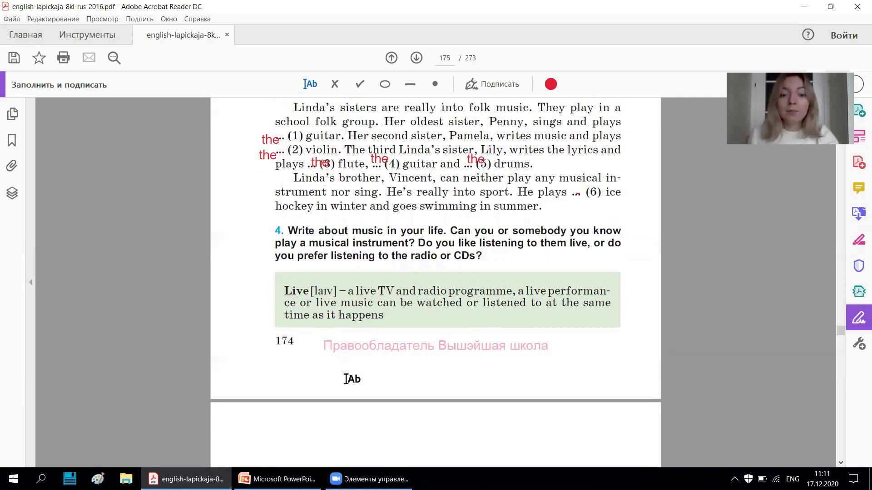
scroll("down", 3)
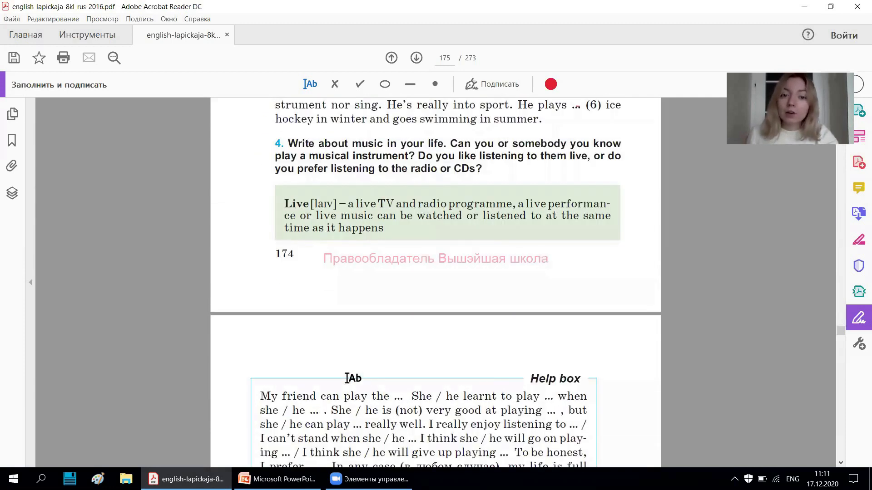
Show the Help box sentence starters, then display the Ex. 4 writing-task slide in PowerPoint.
scroll("down", 3)
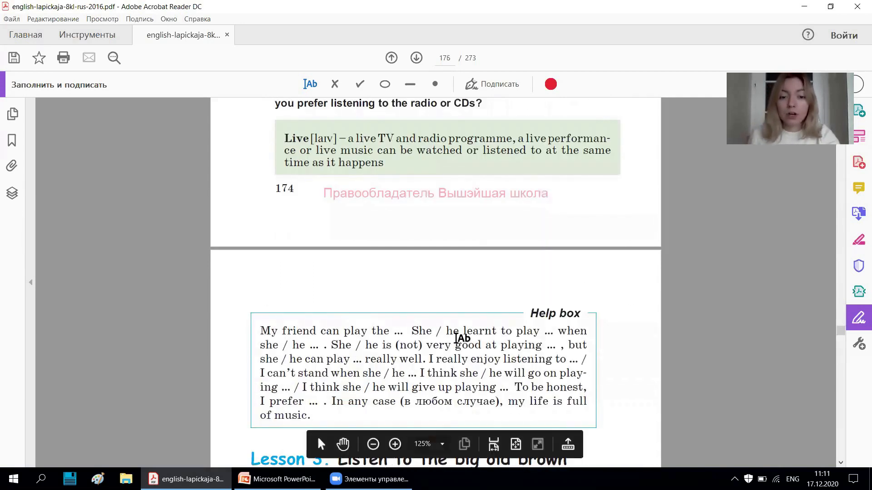
scroll("down", 3)
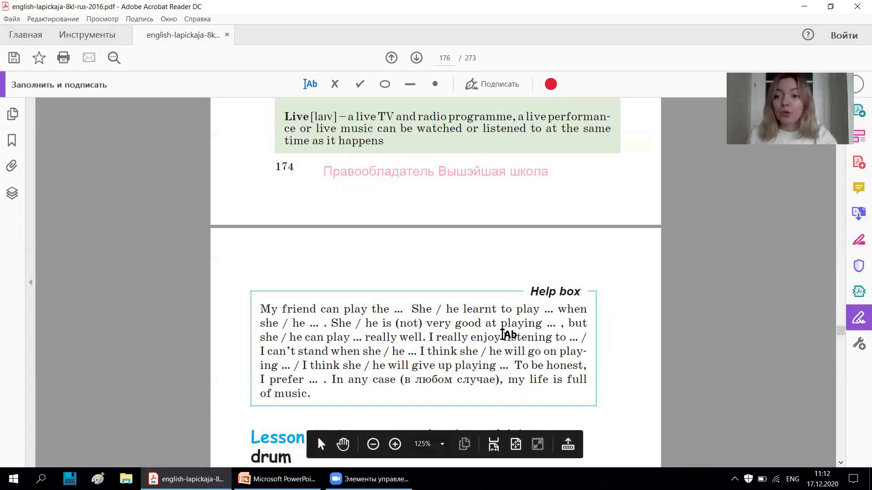
left_click(277, 479)
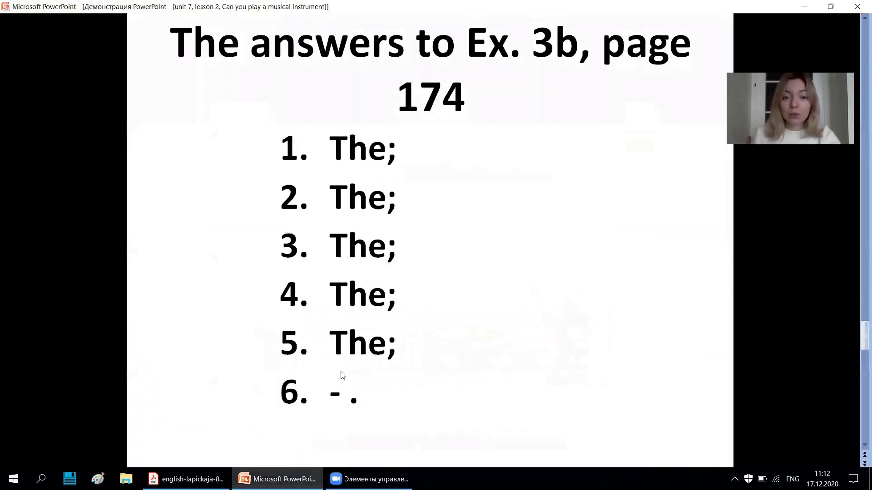
key("Right")
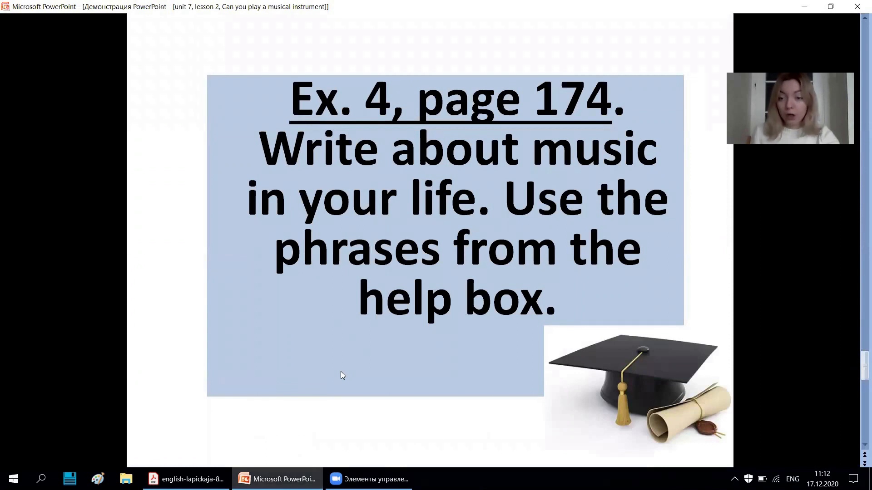